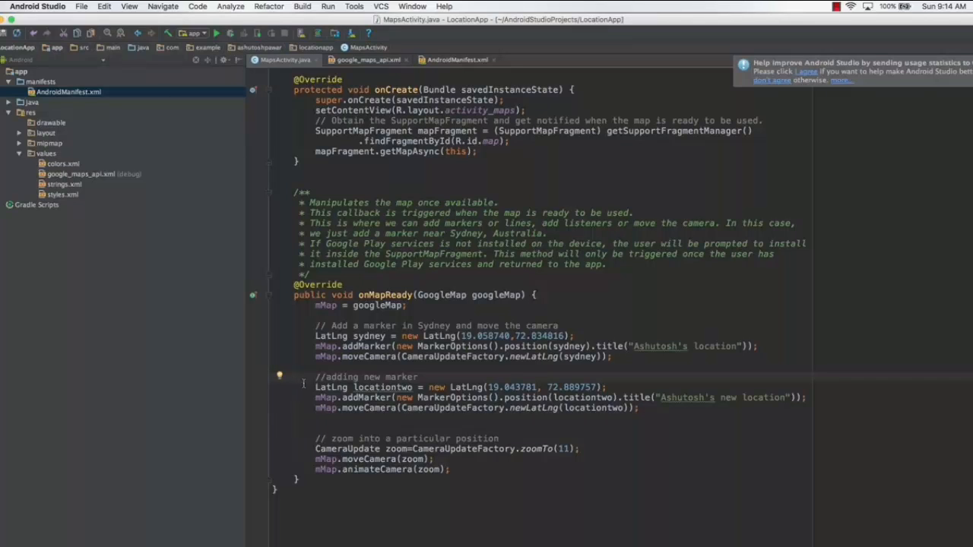
- Review the locationtwo marker and zoom camera code, then run the app on the Xiaomi Redmi Note 3
double_click(330, 387)
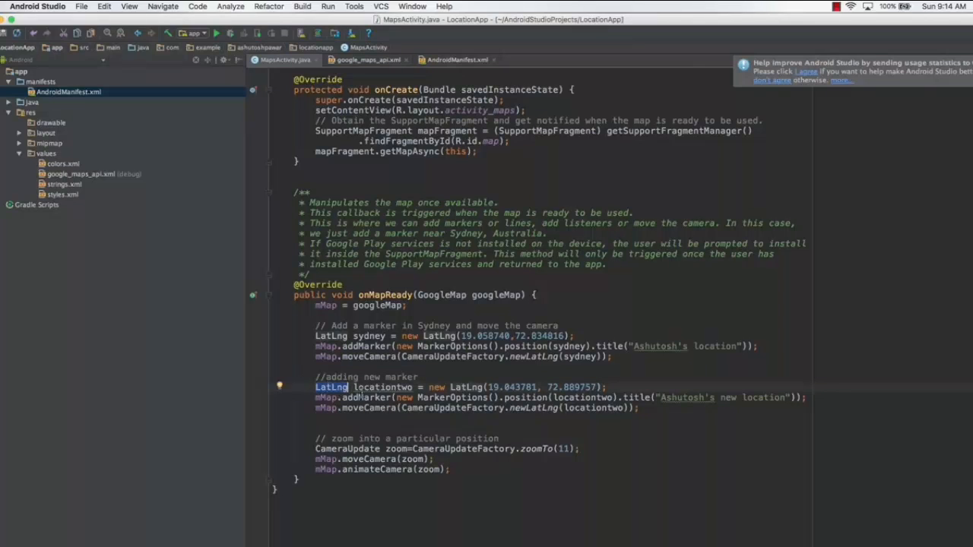
double_click(383, 387)
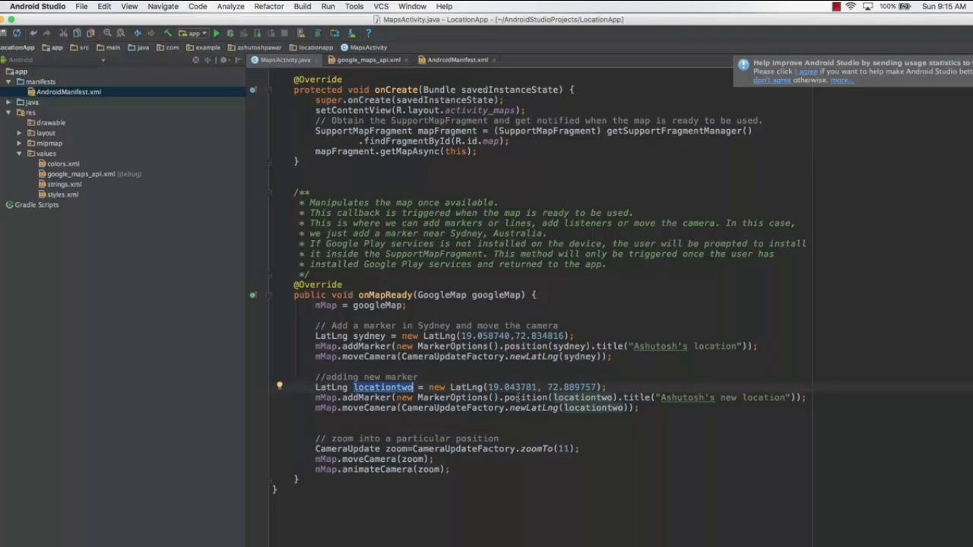
mouse_move(684, 398)
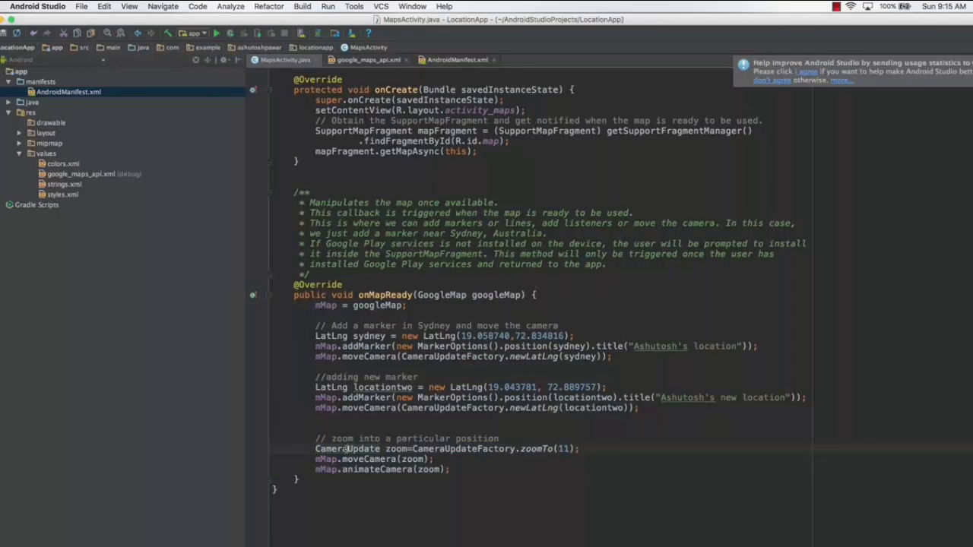
double_click(396, 448)
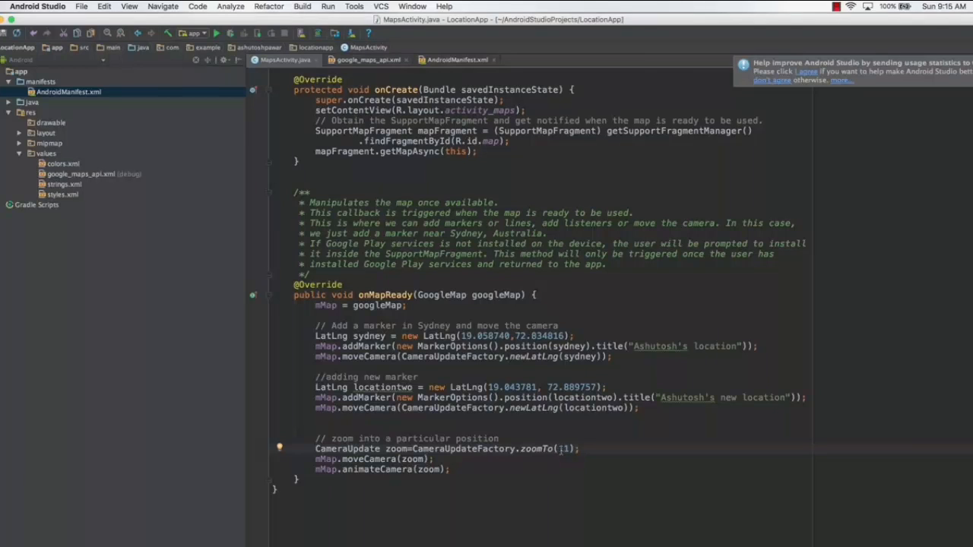
type("1")
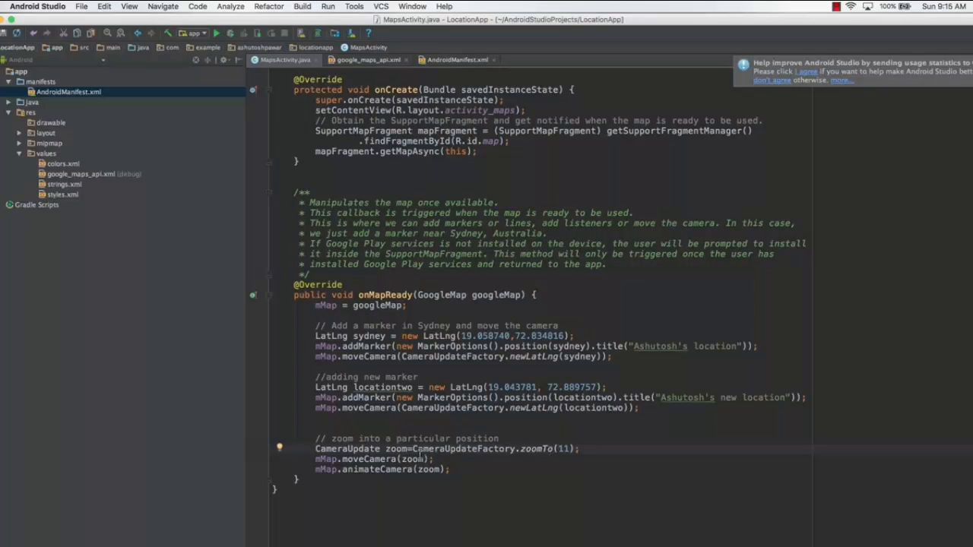
double_click(369, 459)
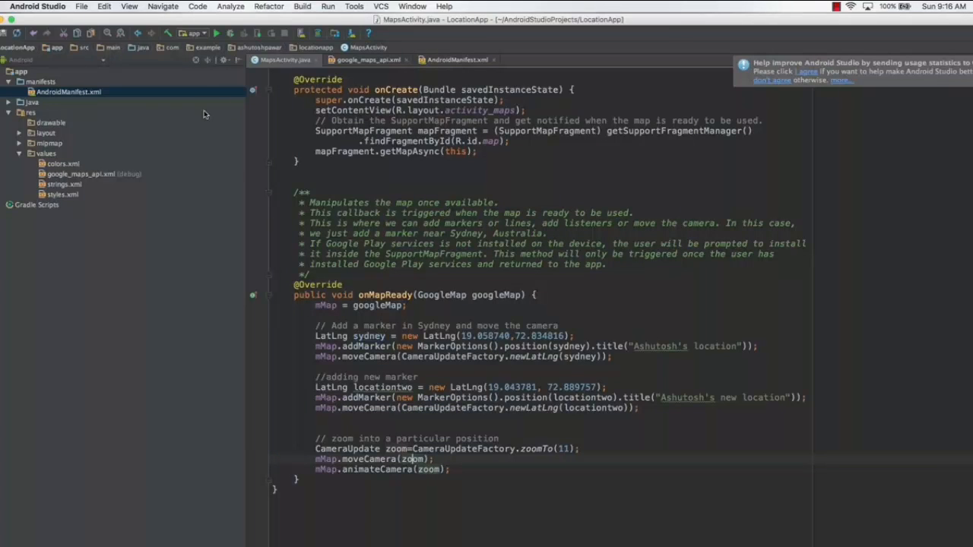
left_click(217, 32)
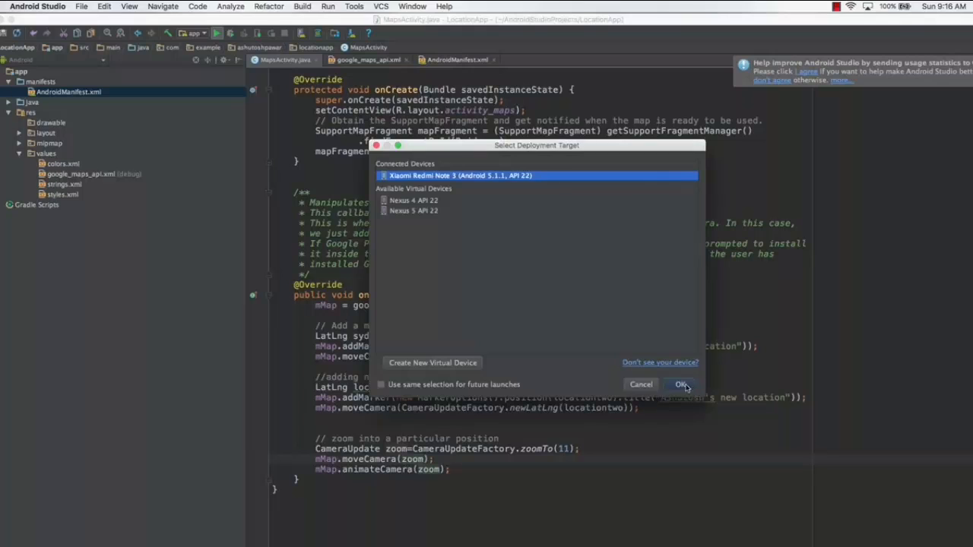
left_click(679, 384)
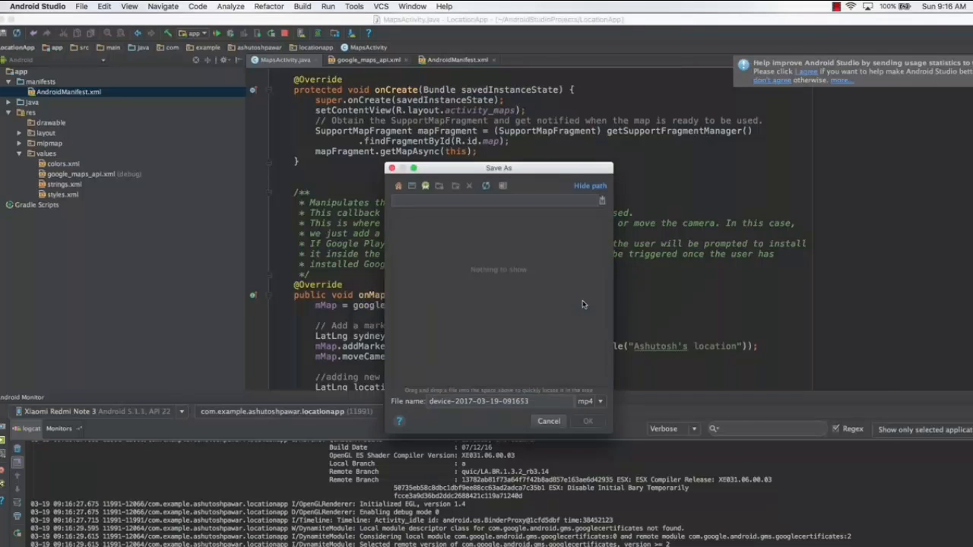
- Save the phone screen recording as mp4, dismissing the recorder error and saved notice
left_click(588, 421)
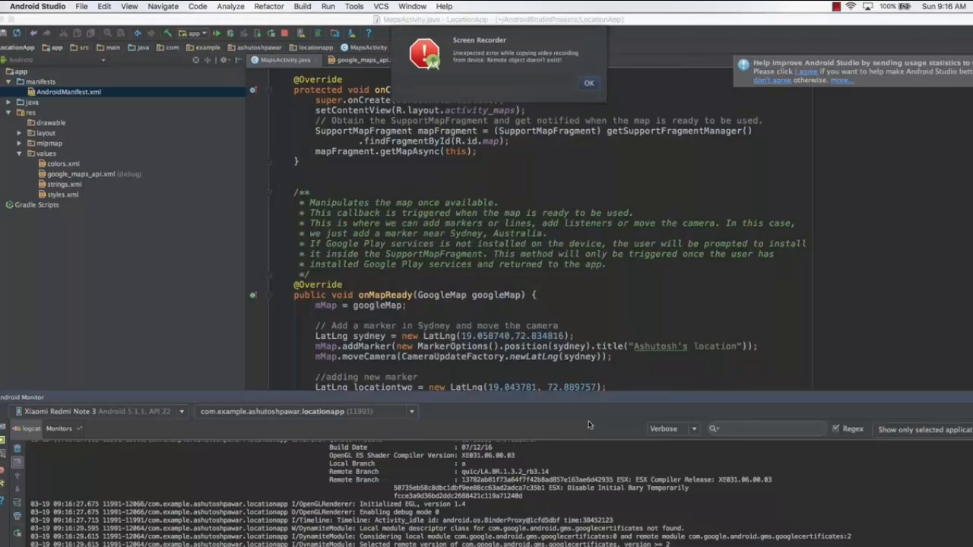
left_click(589, 83)
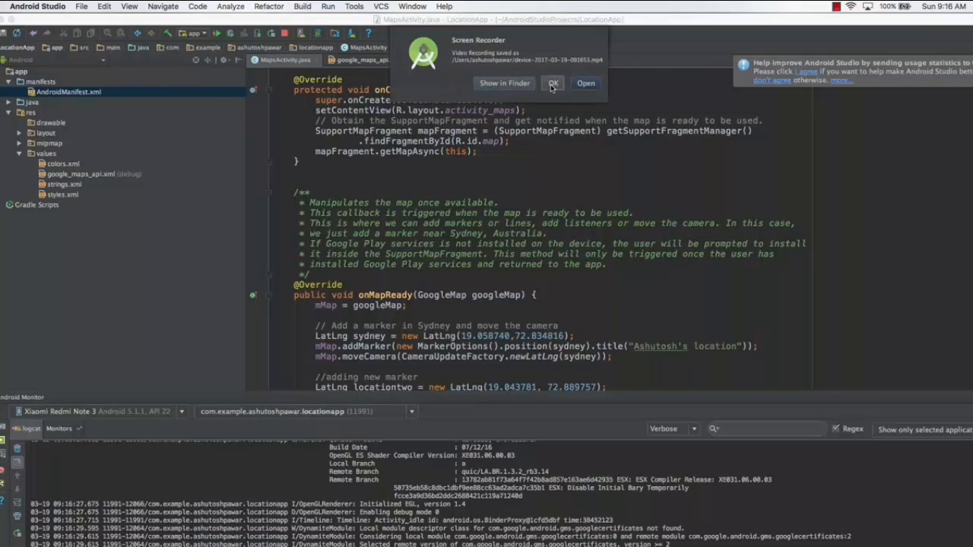
left_click(553, 83)
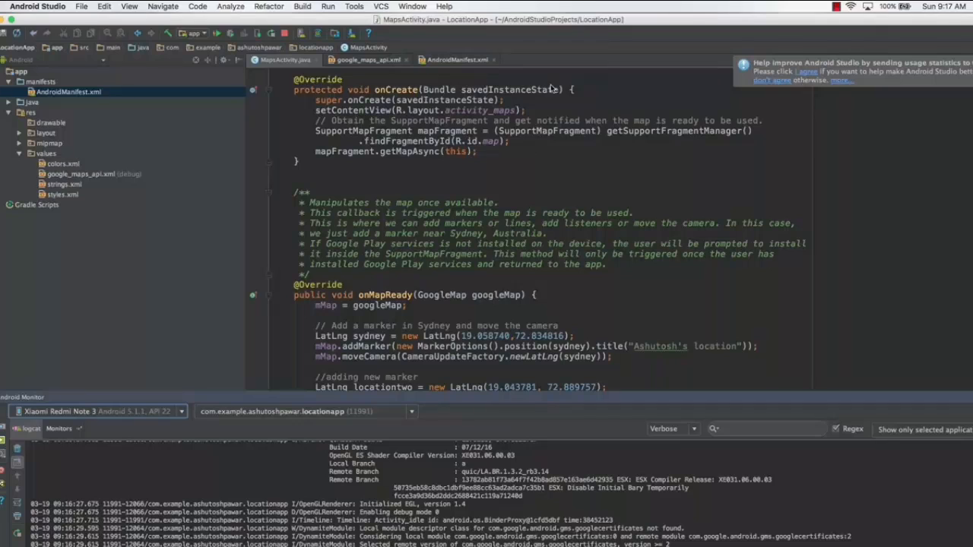
mouse_move(662, 317)
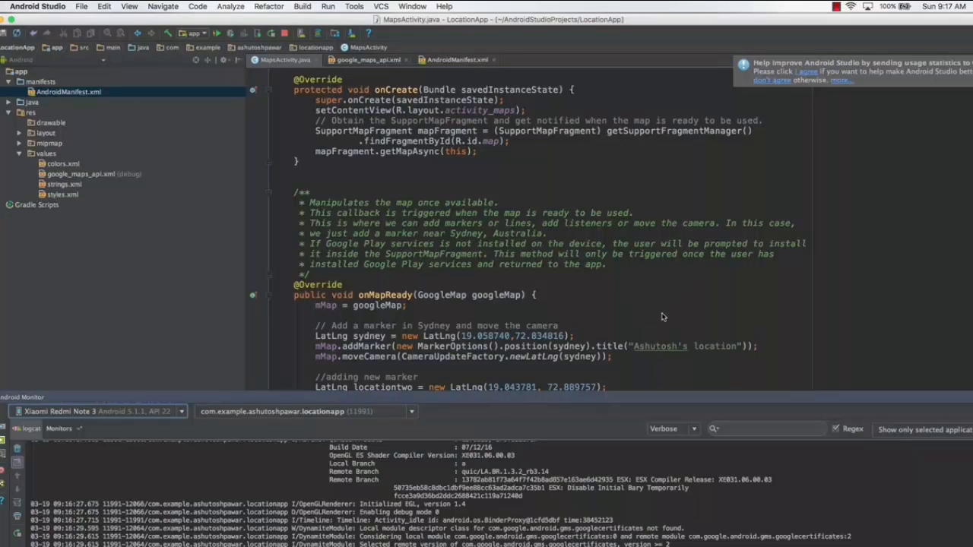